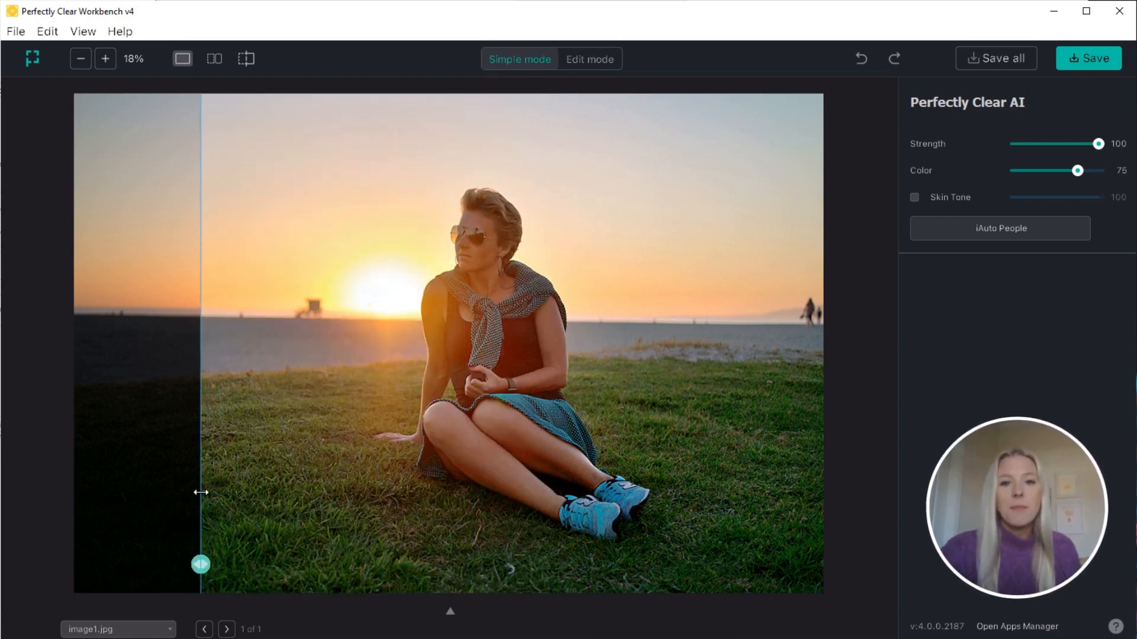
- Sweep the before/after slider fully right to show the original beach portrait, then partway back
left_click_drag(201, 564, 278, 565)
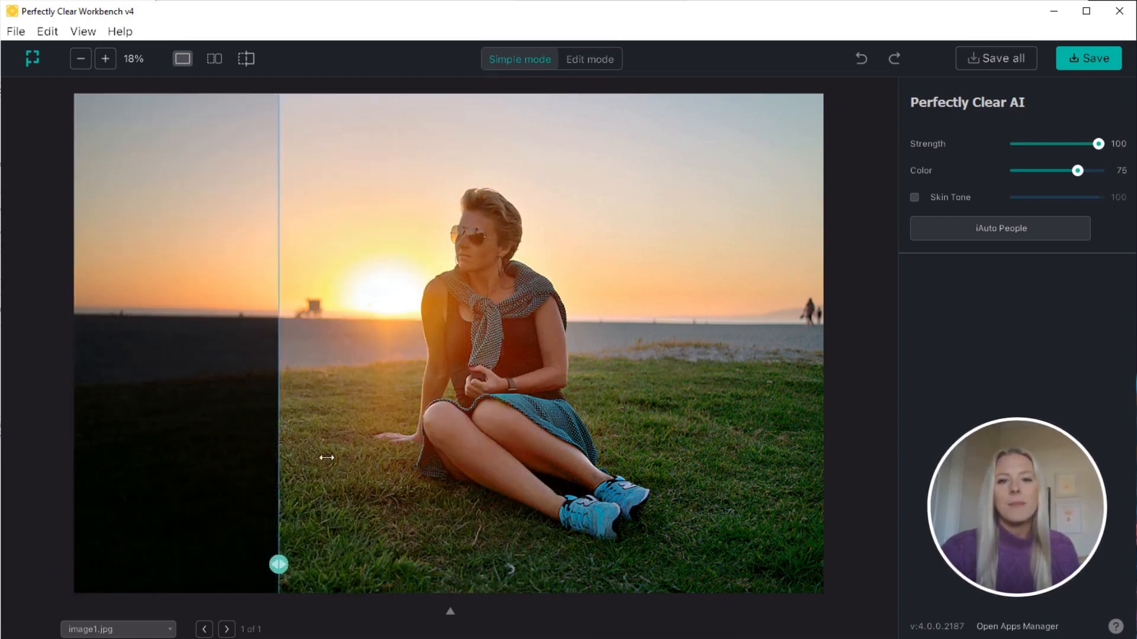
left_click_drag(279, 564, 659, 565)
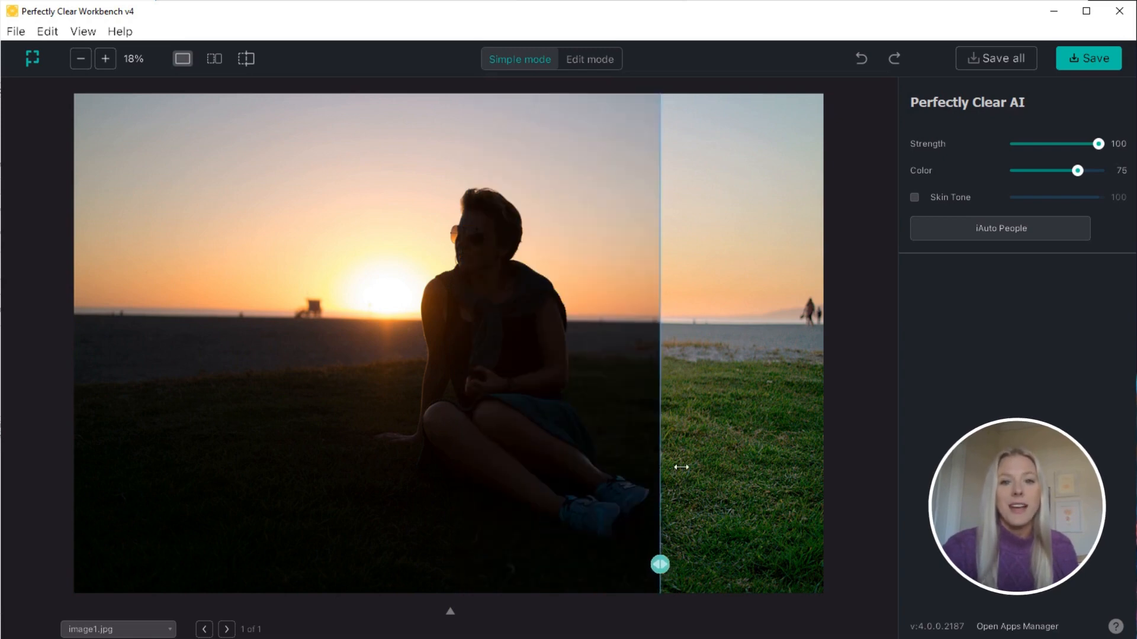
left_click_drag(658, 564, 823, 564)
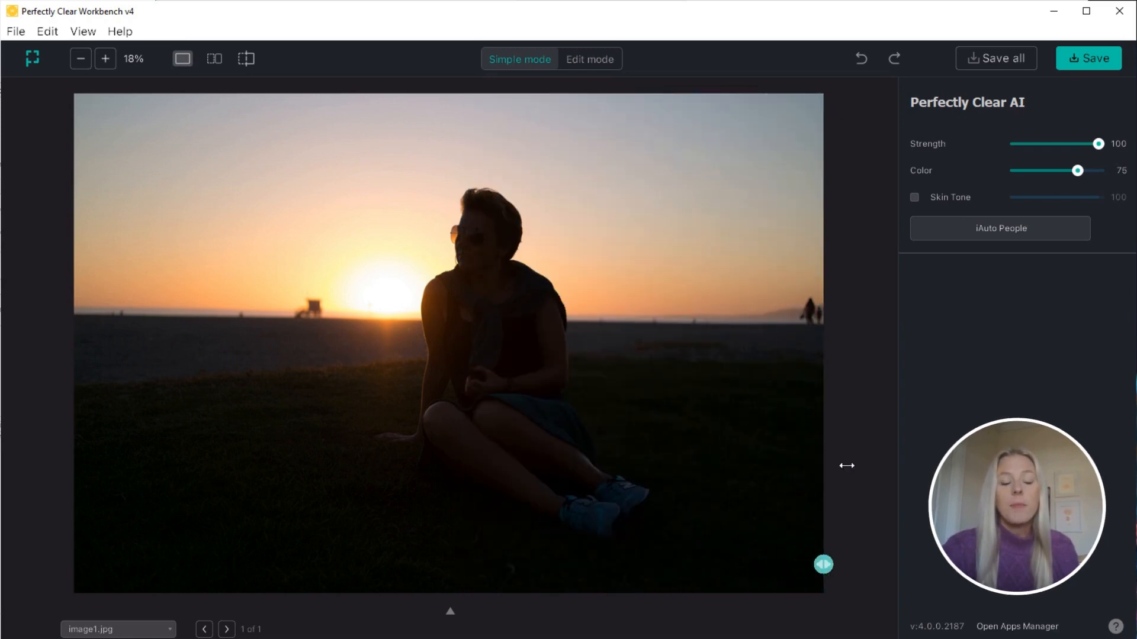
left_click_drag(823, 564, 375, 565)
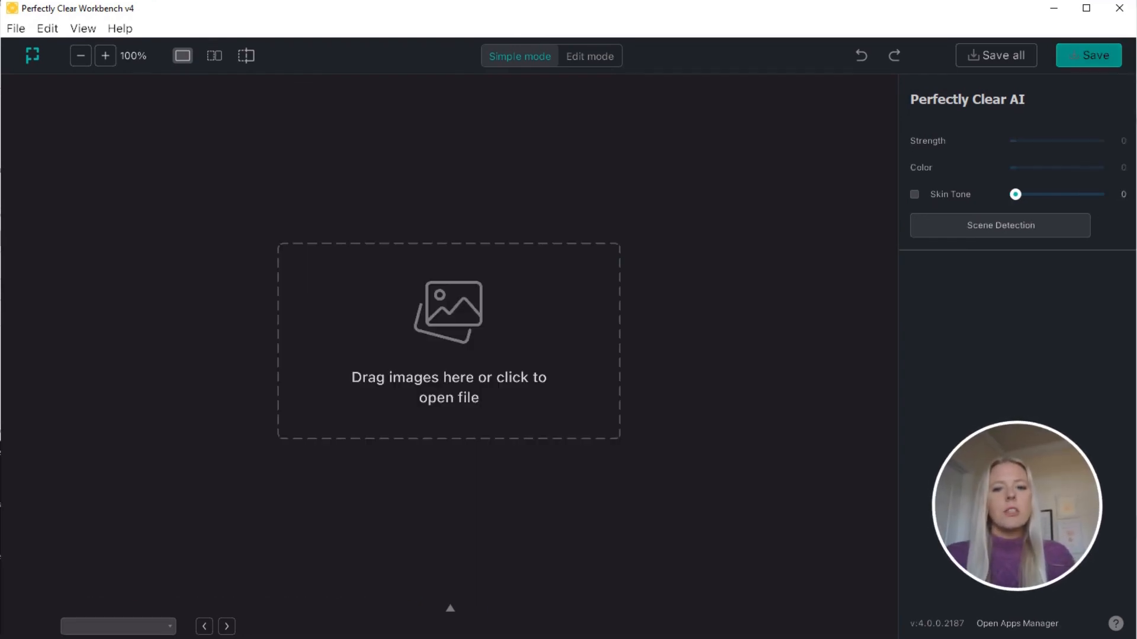
mouse_move(449, 330)
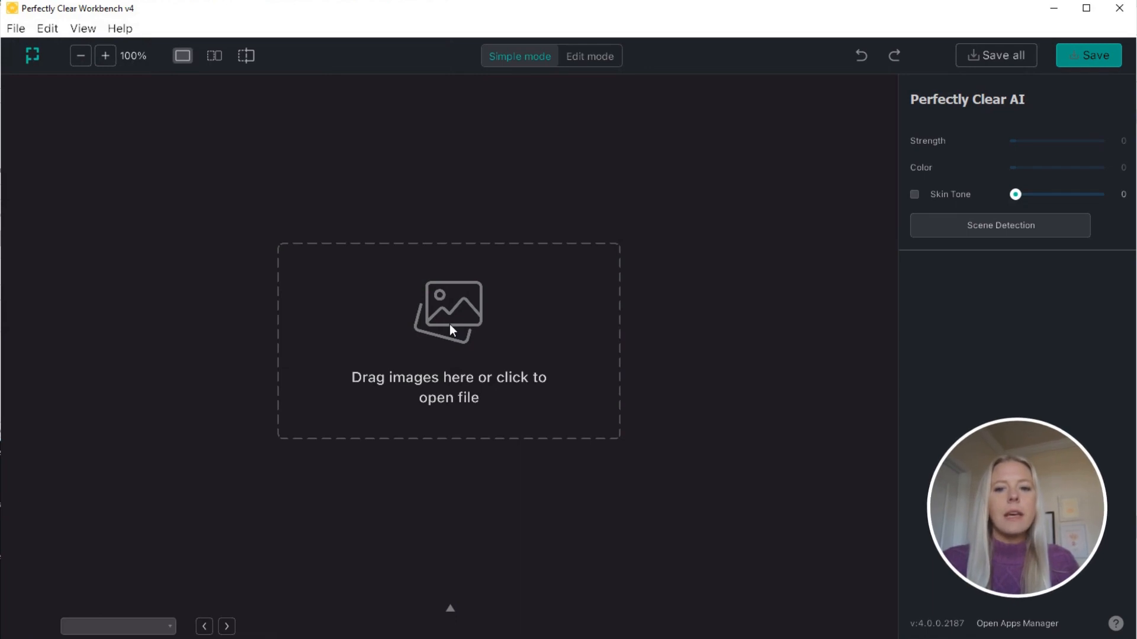
- Load image1 through image7, sunset to cliff, from the drop zone's file dialog
left_click(448, 341)
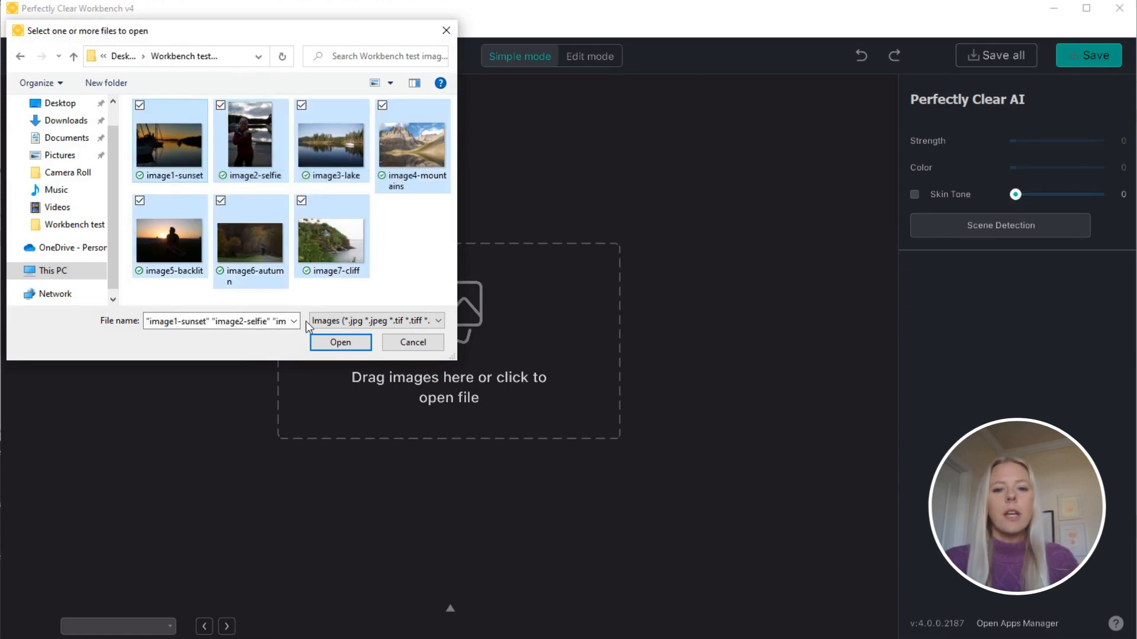
left_click(339, 343)
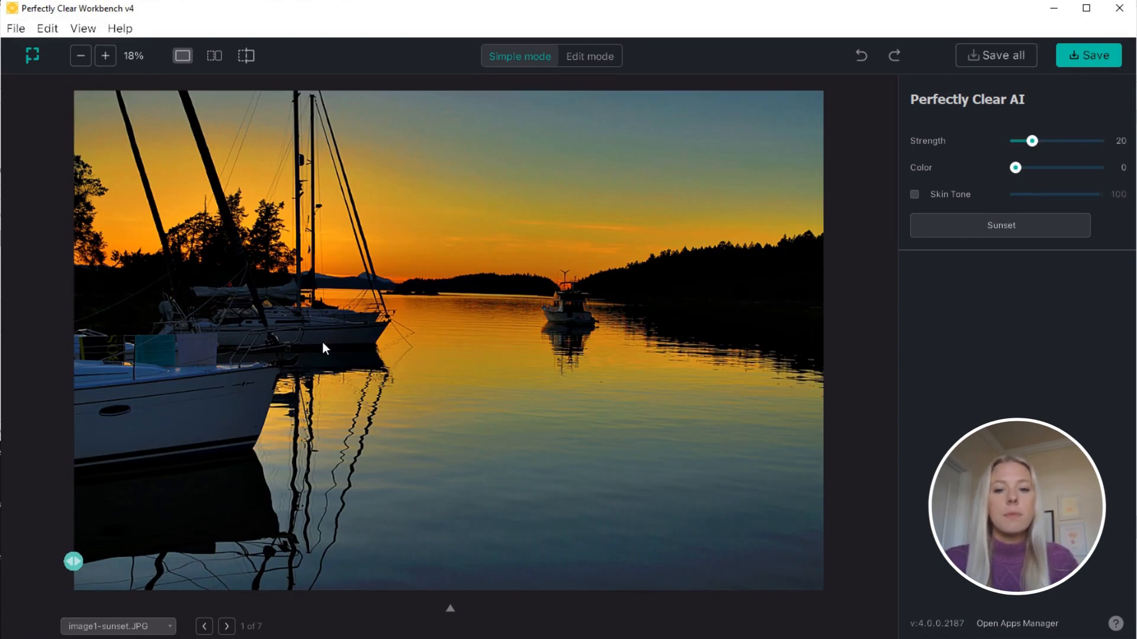
mouse_move(387, 349)
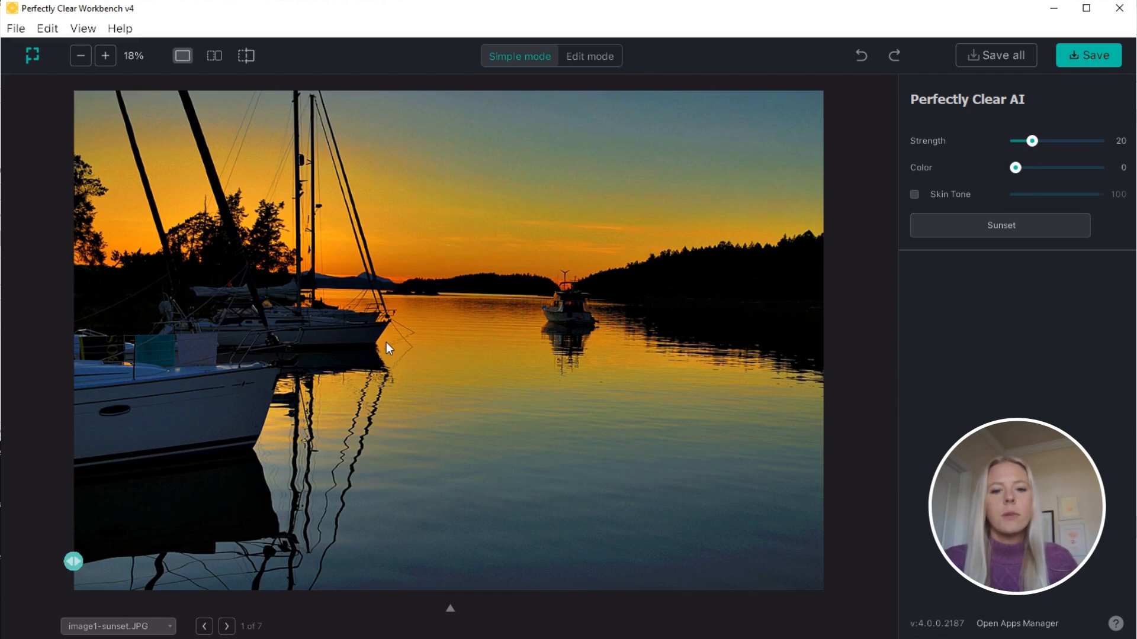
mouse_move(213, 62)
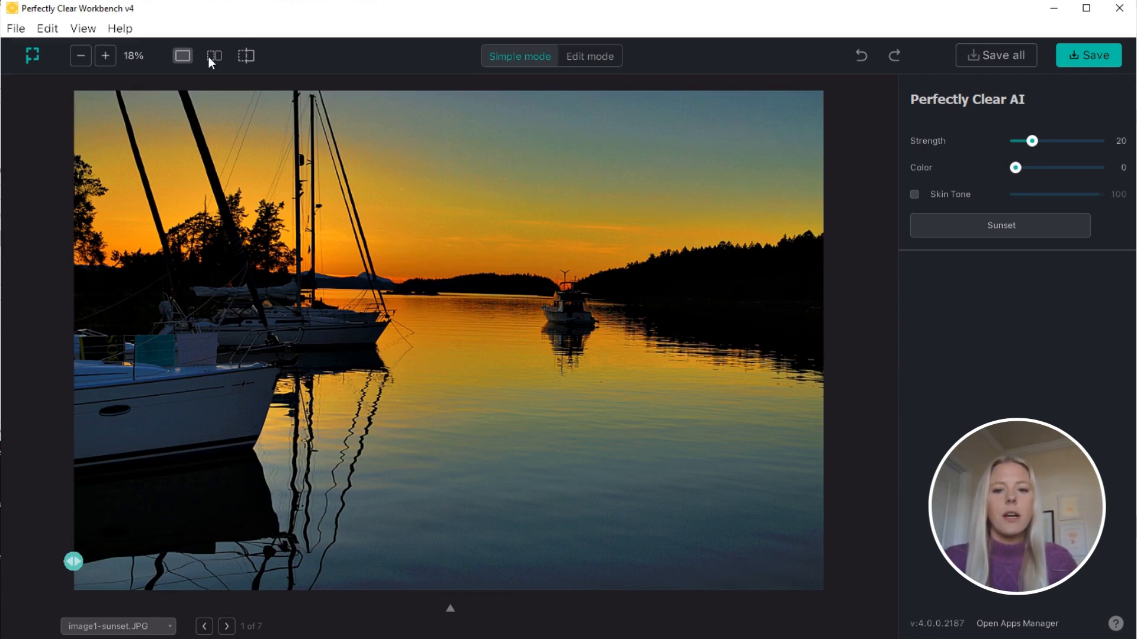
- Switch the harbour photo from split preview to side-by-side original and corrected view
left_click(213, 56)
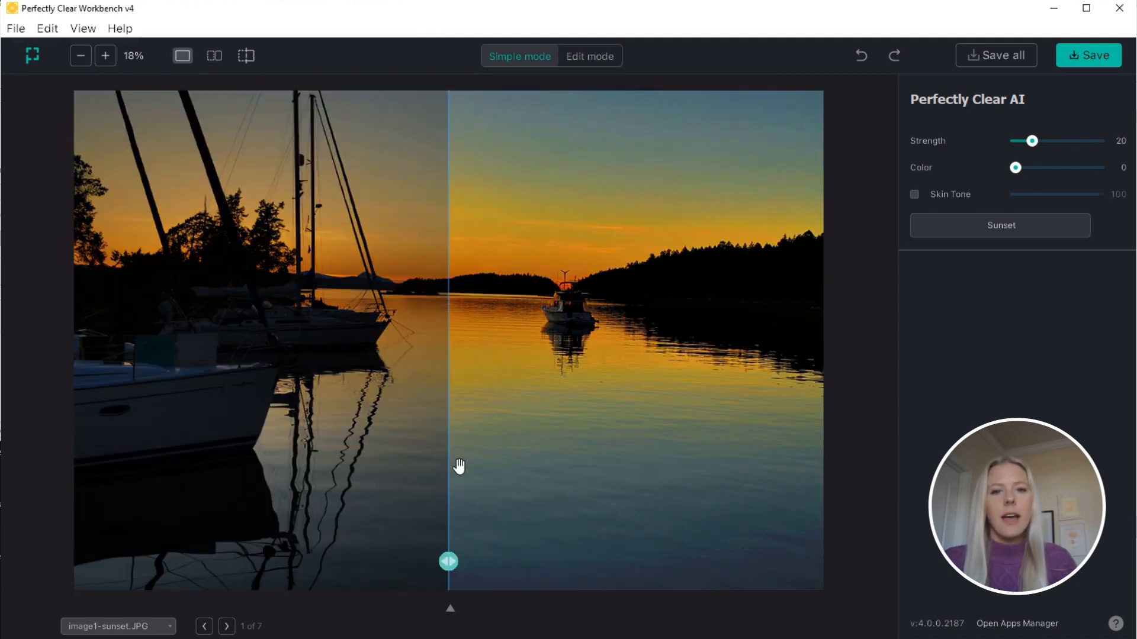
left_click(213, 56)
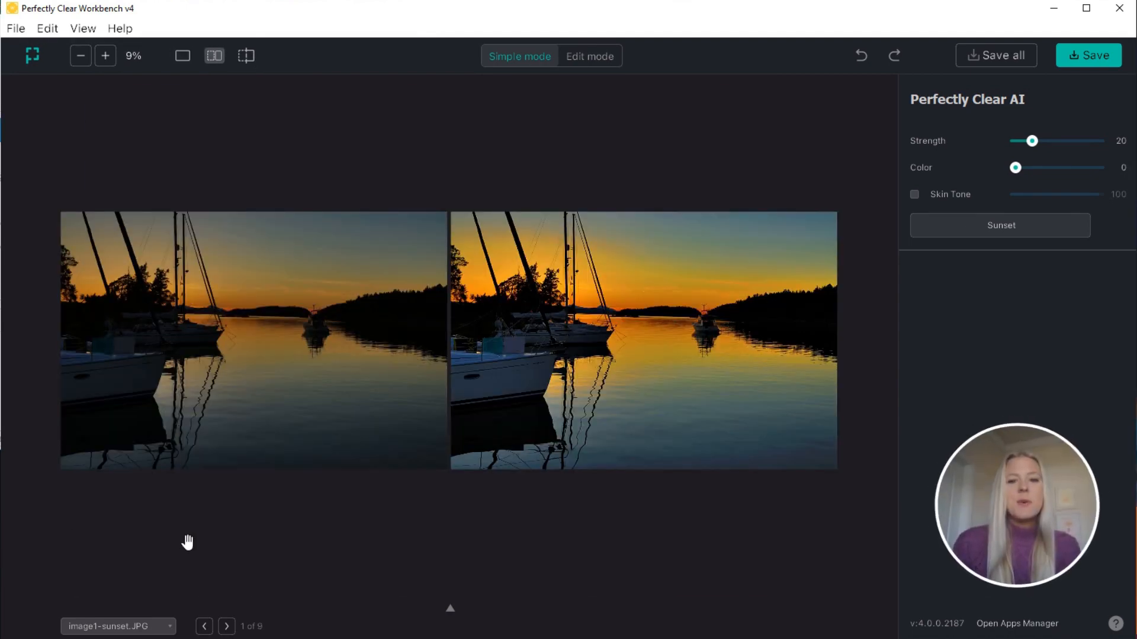
- Step through the selfie, mountains and later photos up to the flower
left_click(226, 626)
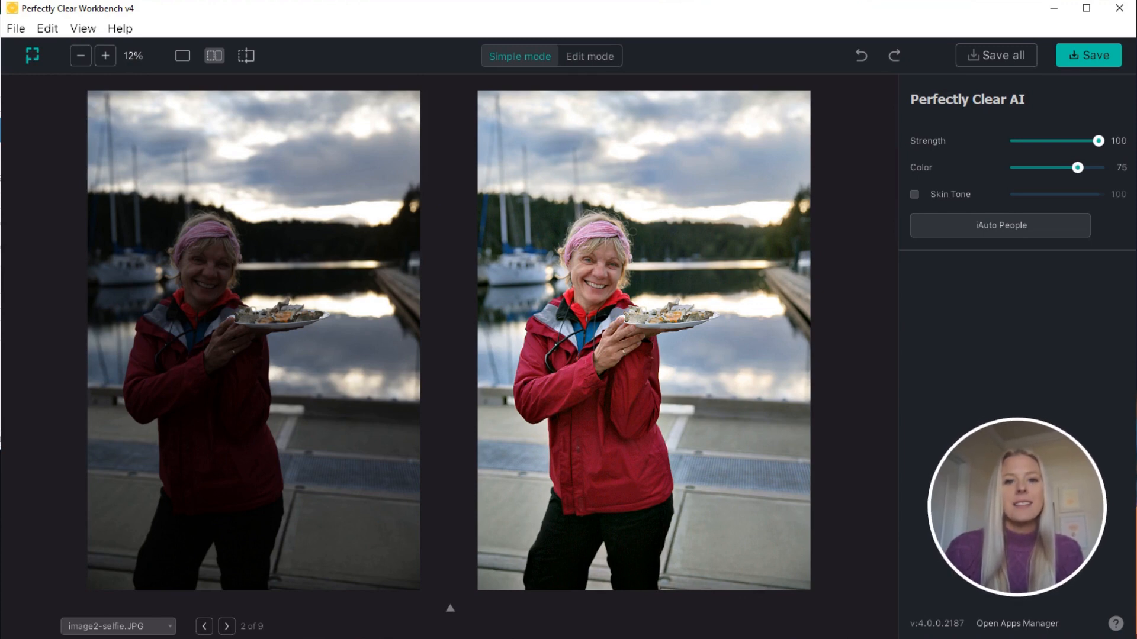
left_click(226, 626)
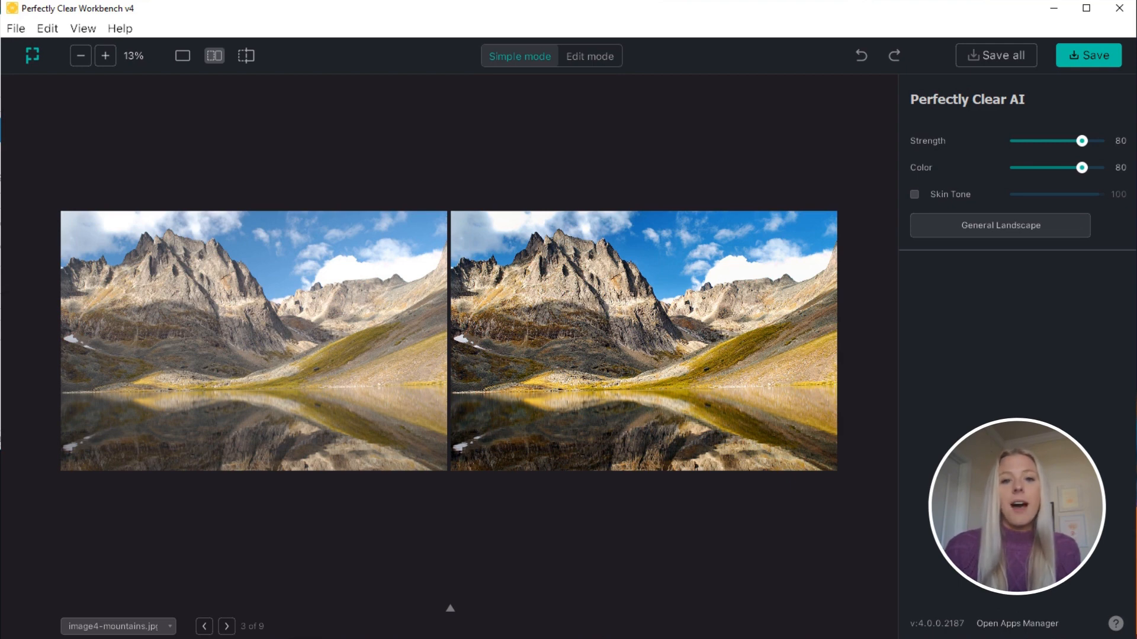
left_click(226, 626)
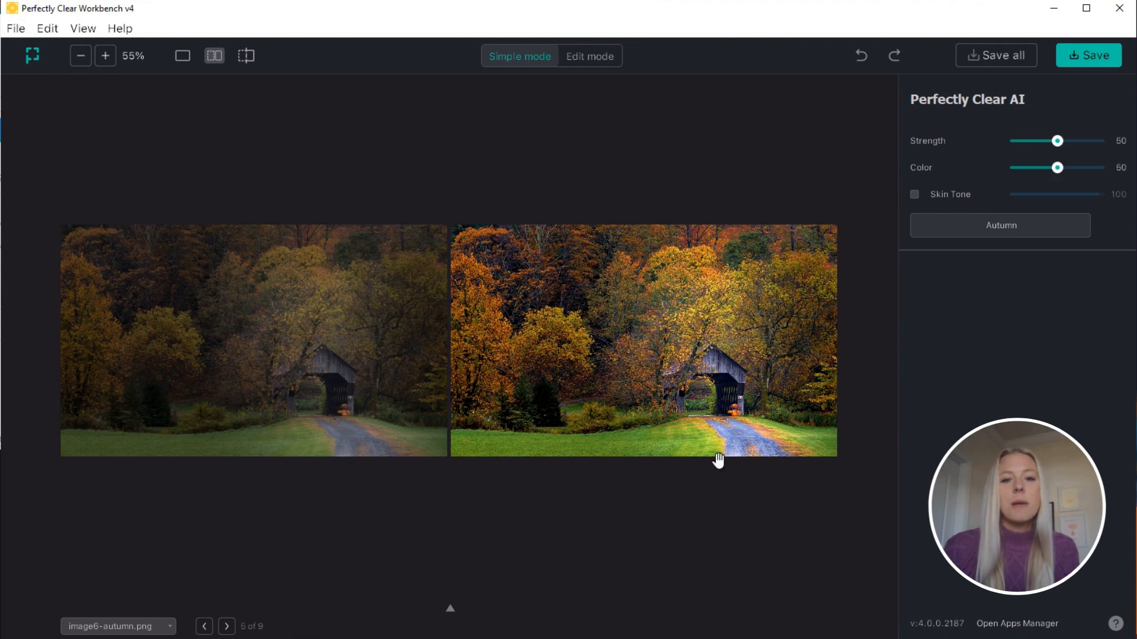
mouse_move(1023, 262)
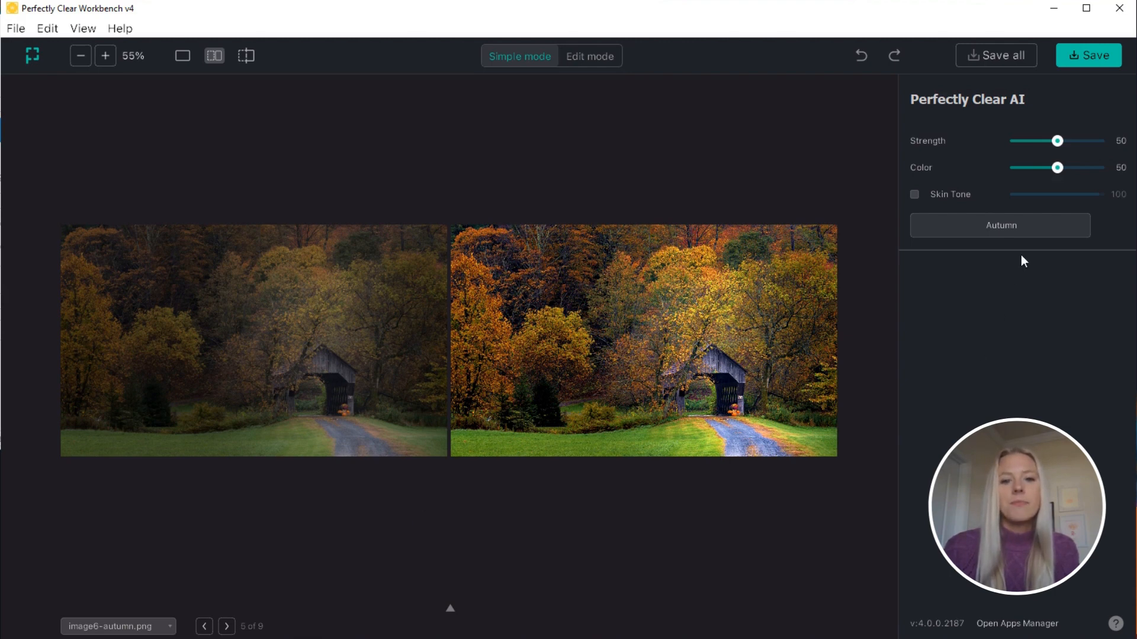
left_click(226, 627)
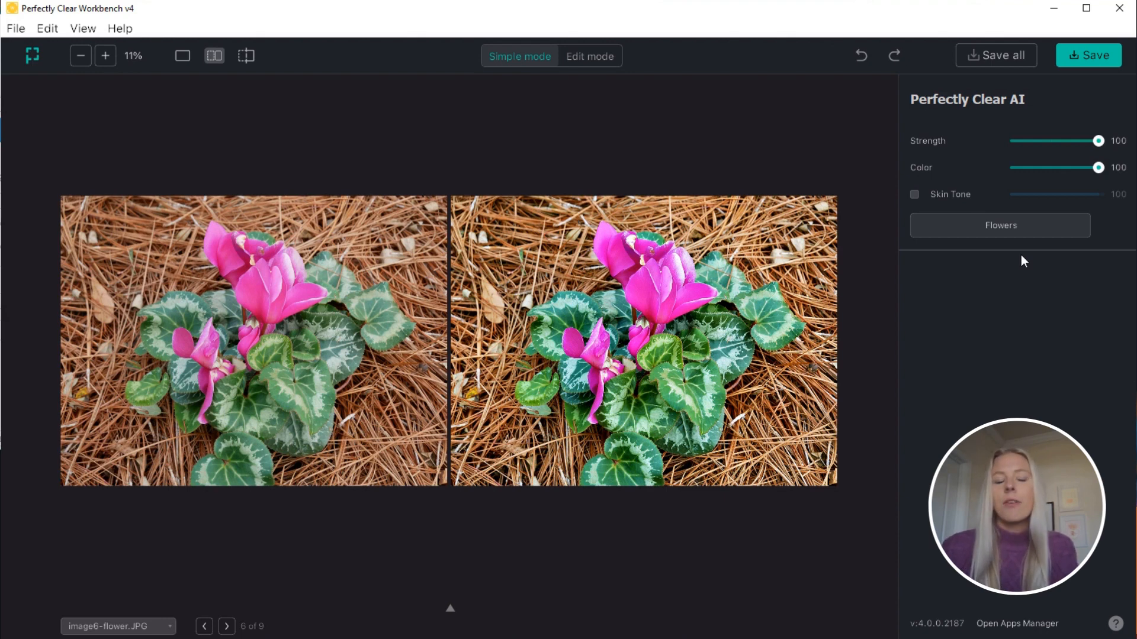
- Continue to the flamingo, hat portrait and finally the newborn photo
left_click(226, 626)
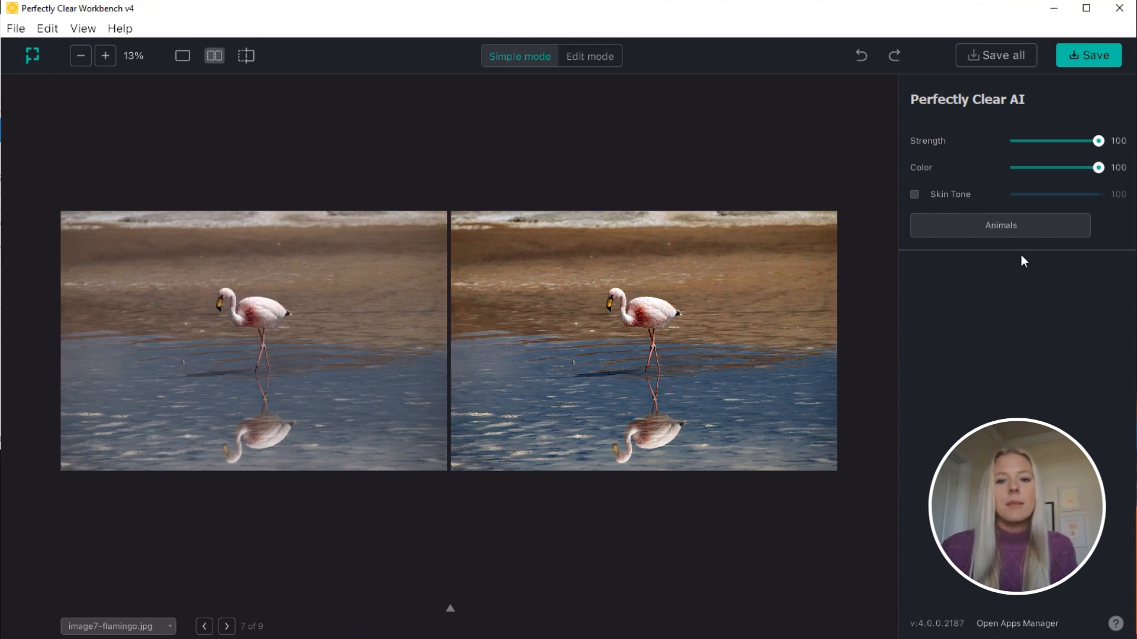
left_click(227, 627)
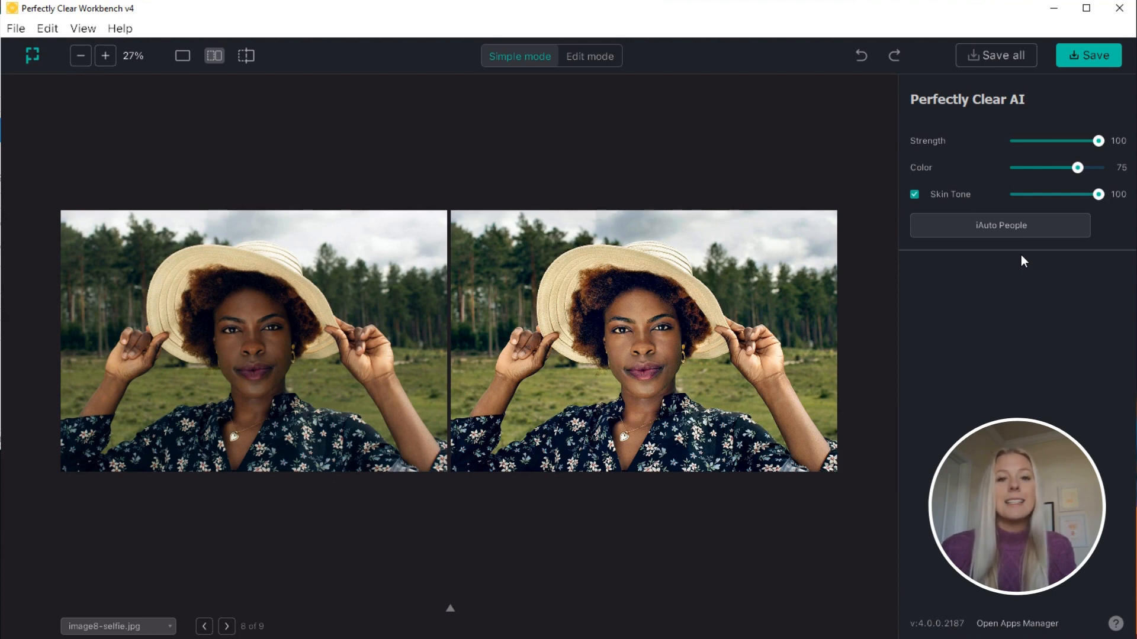
left_click(226, 626)
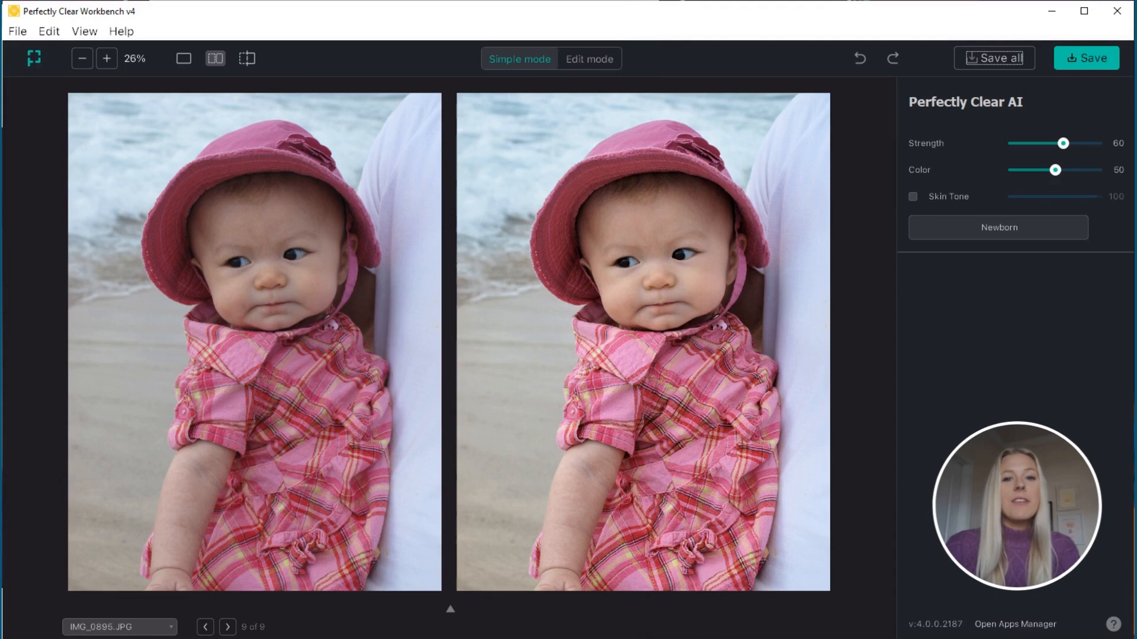
mouse_move(1024, 413)
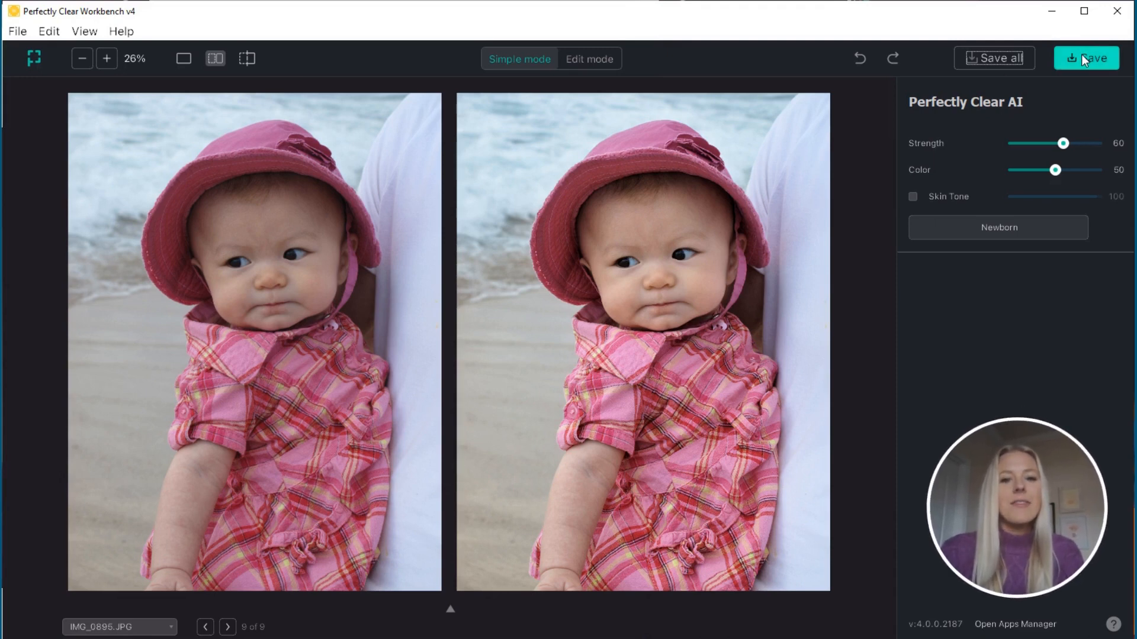
mouse_move(994, 58)
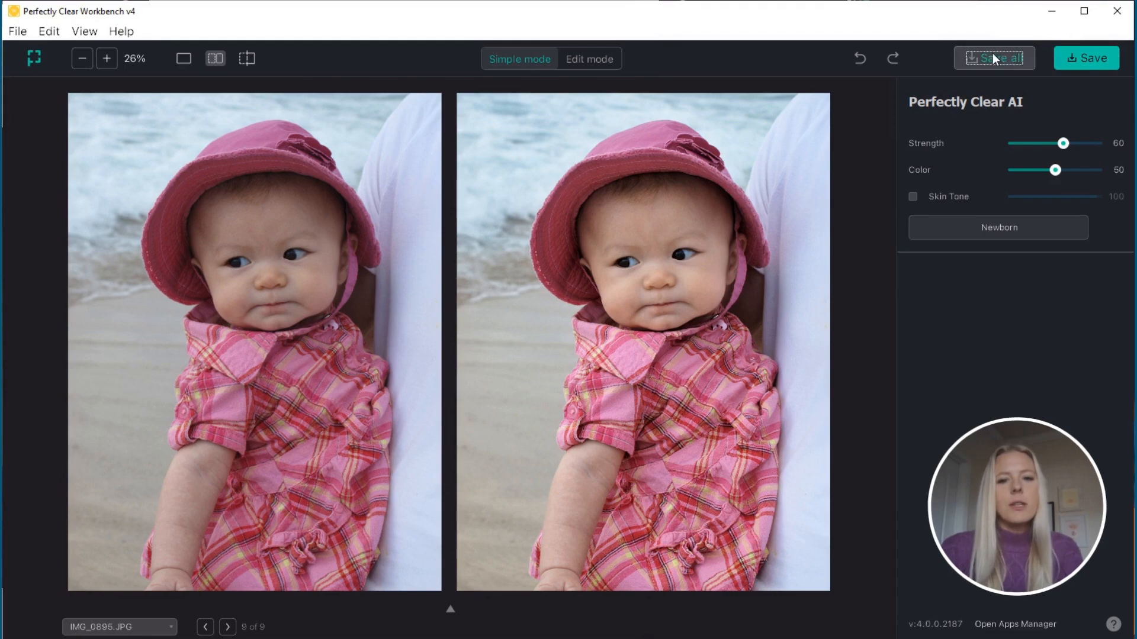
- Open the Save all dialog for exporting the nine corrected photos
left_click(993, 58)
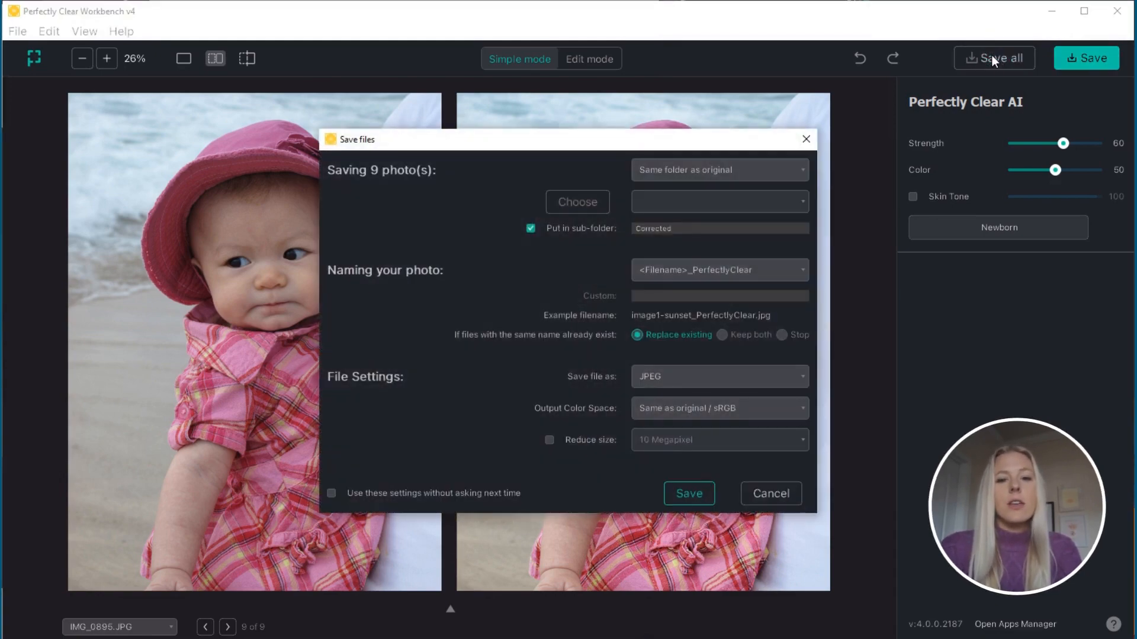
mouse_move(804, 109)
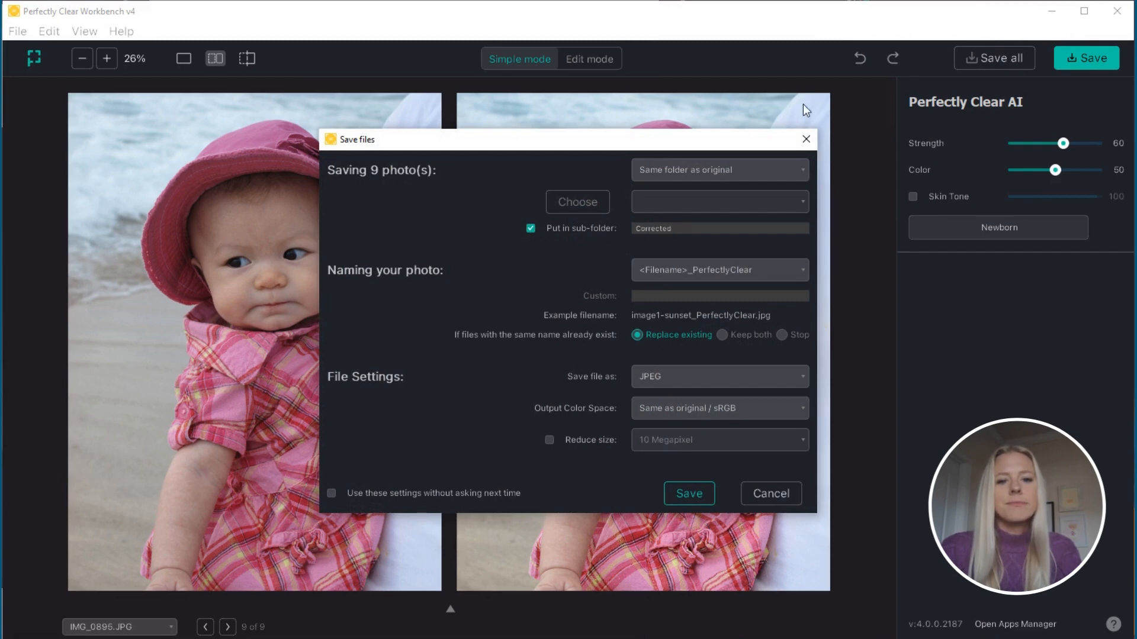
mouse_move(803, 176)
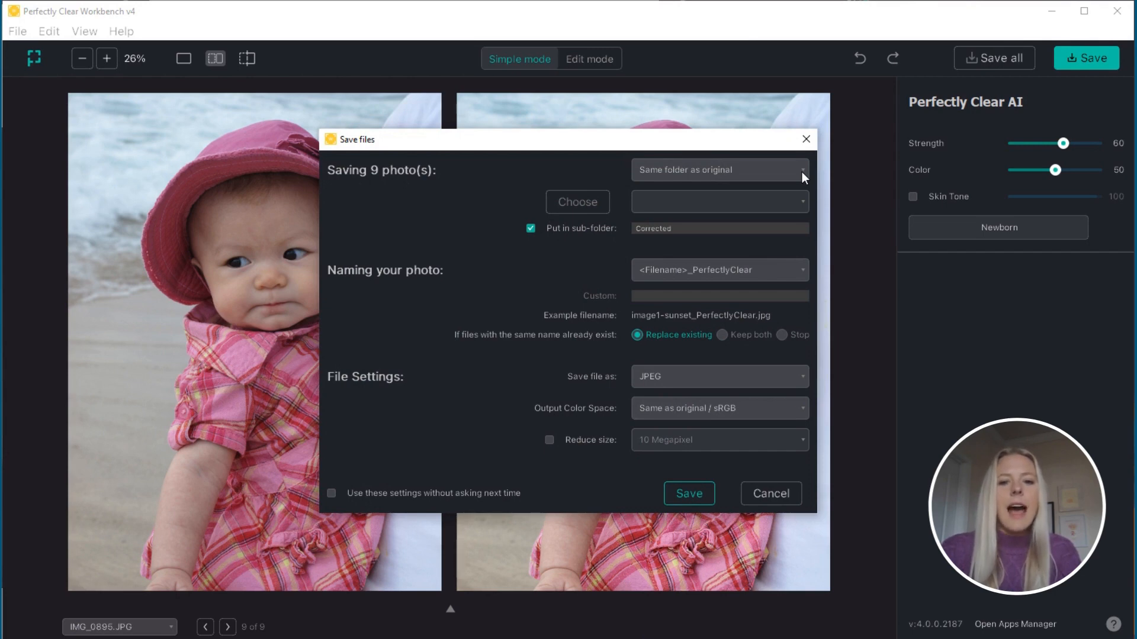
- Review destination and naming, toggle Put in sub-folder off and on, then close without saving
left_click(718, 170)
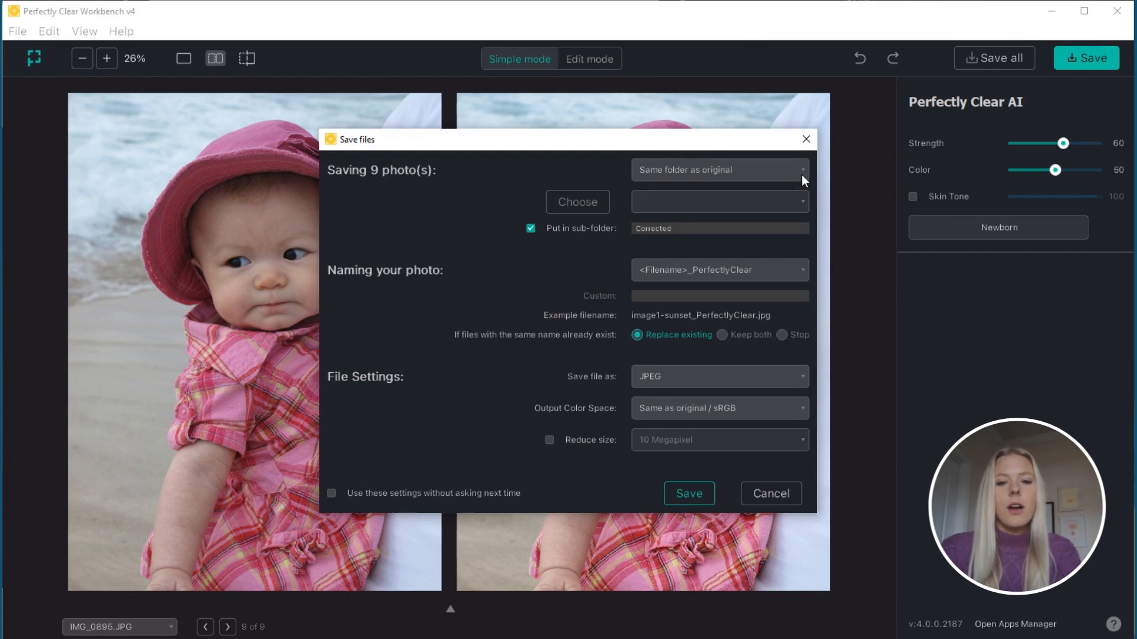
left_click(530, 228)
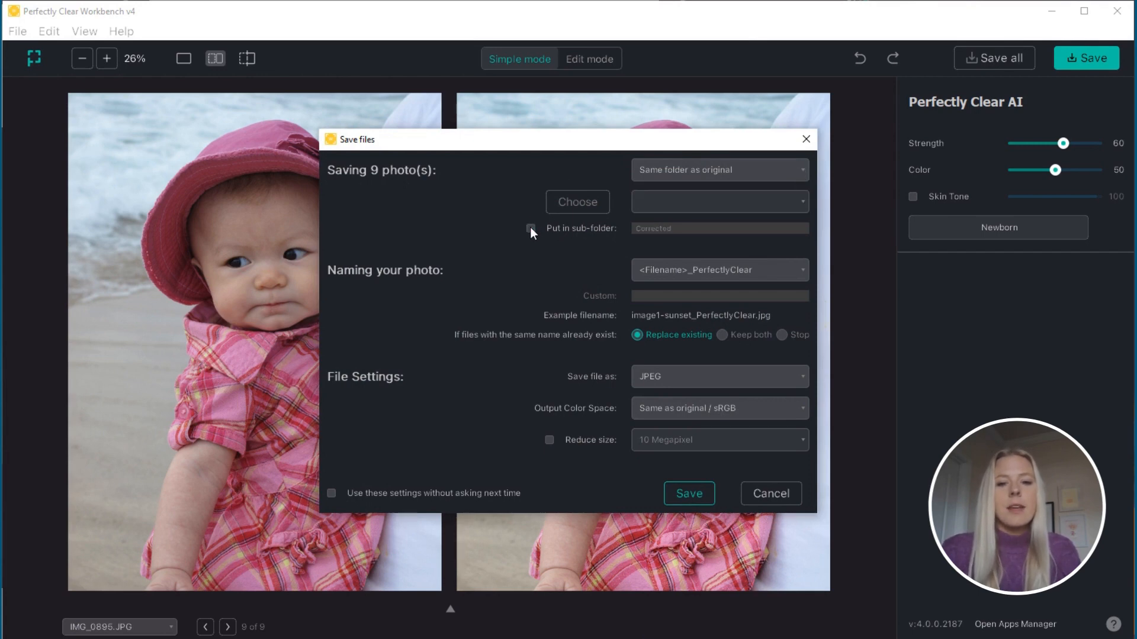
left_click(529, 228)
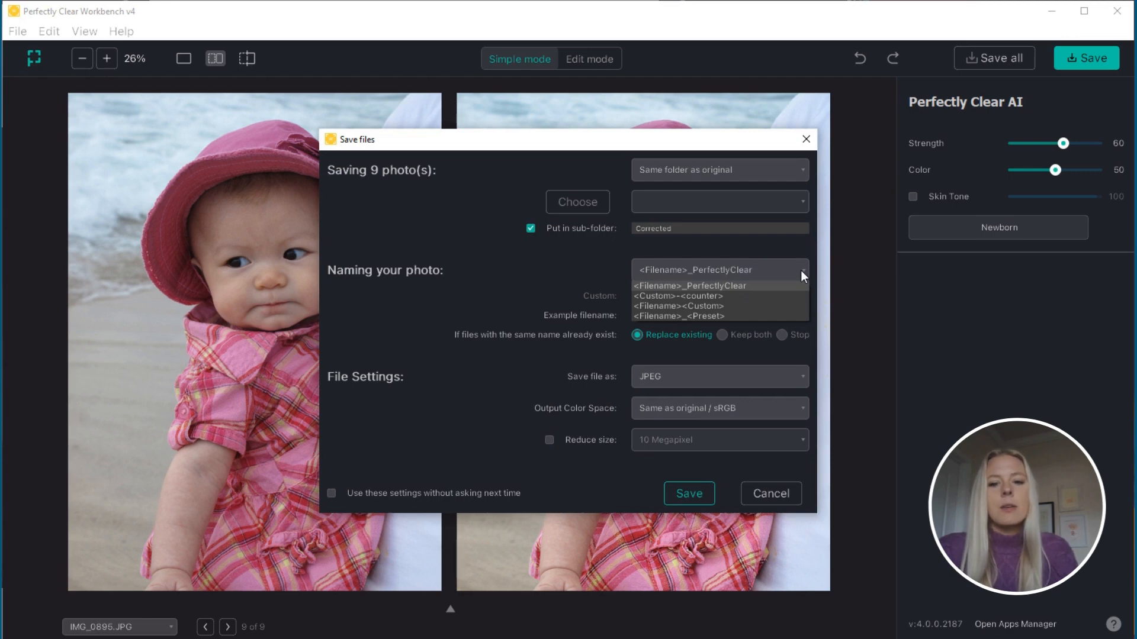
left_click(692, 285)
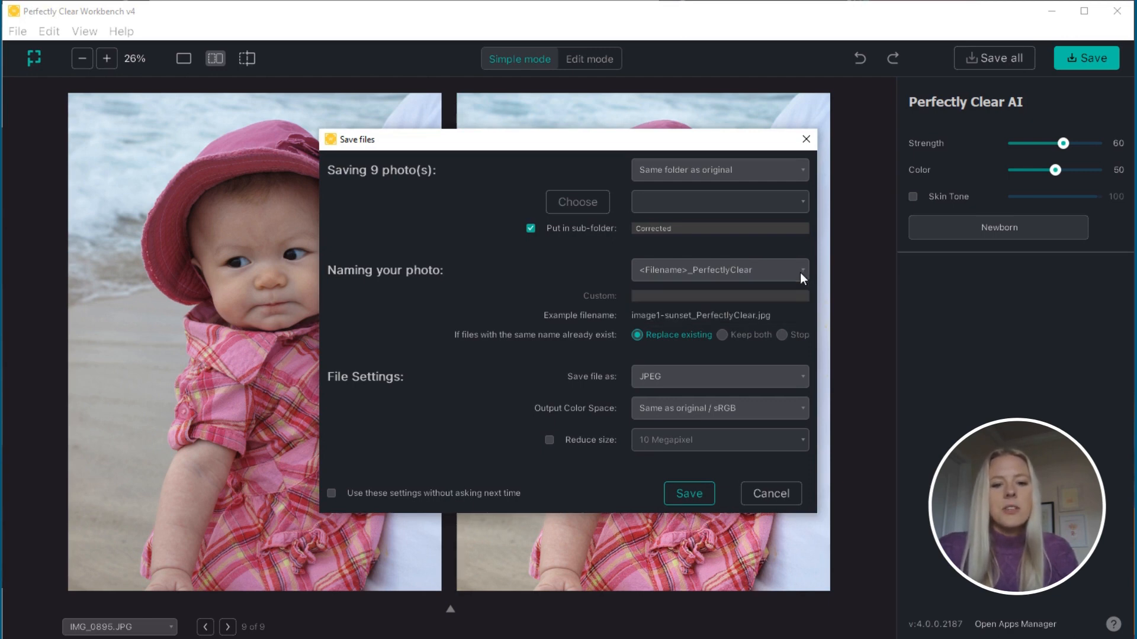
mouse_move(788, 402)
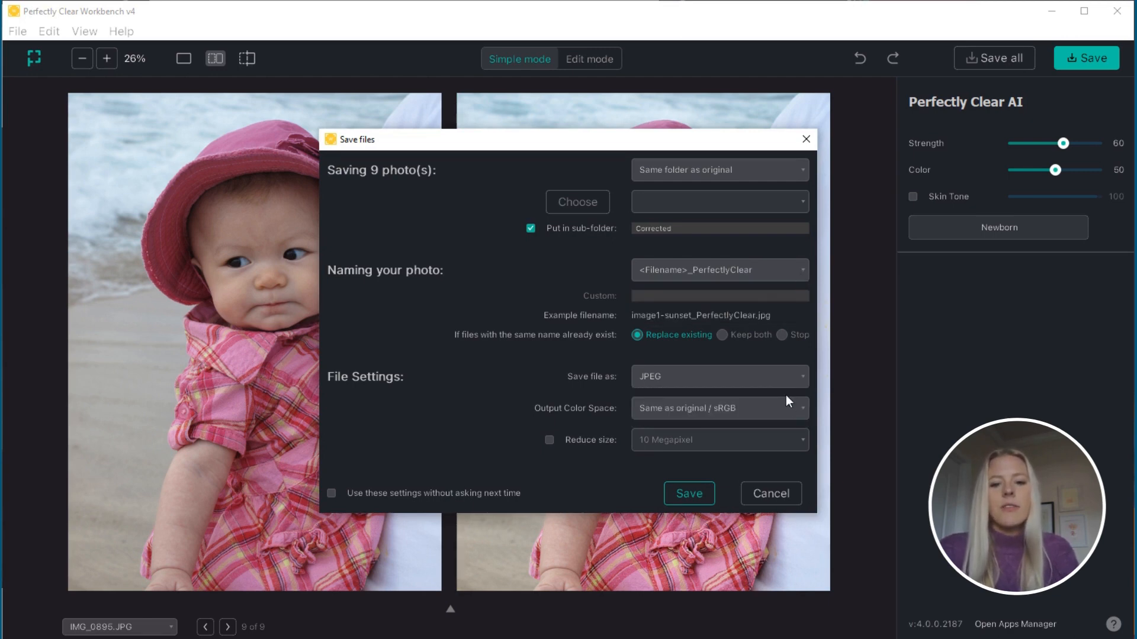
mouse_move(792, 326)
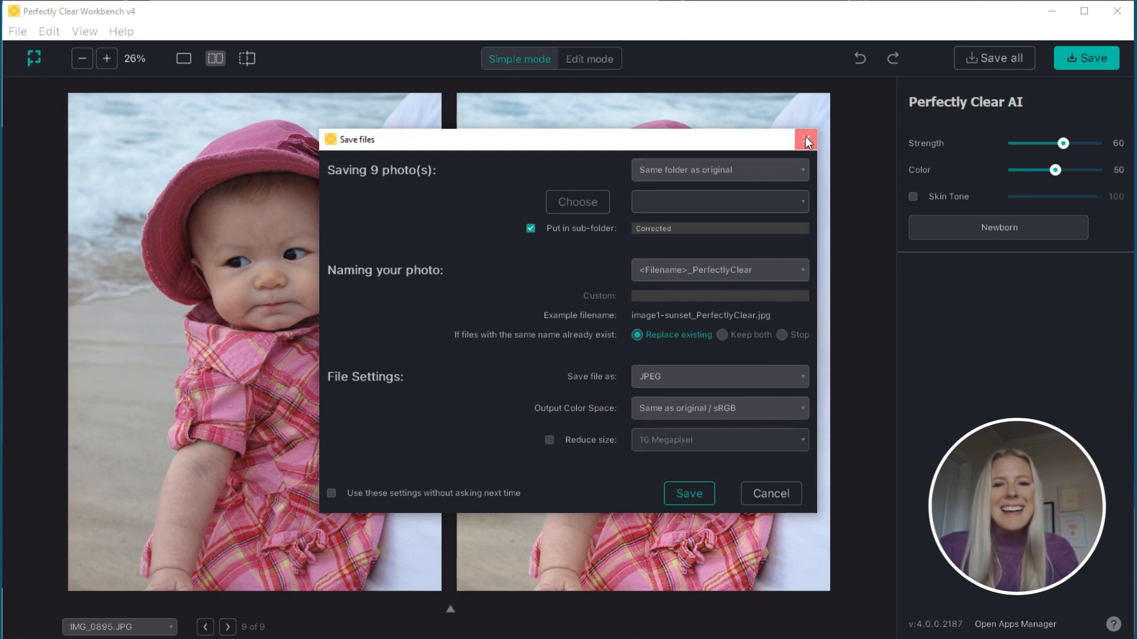
left_click(804, 140)
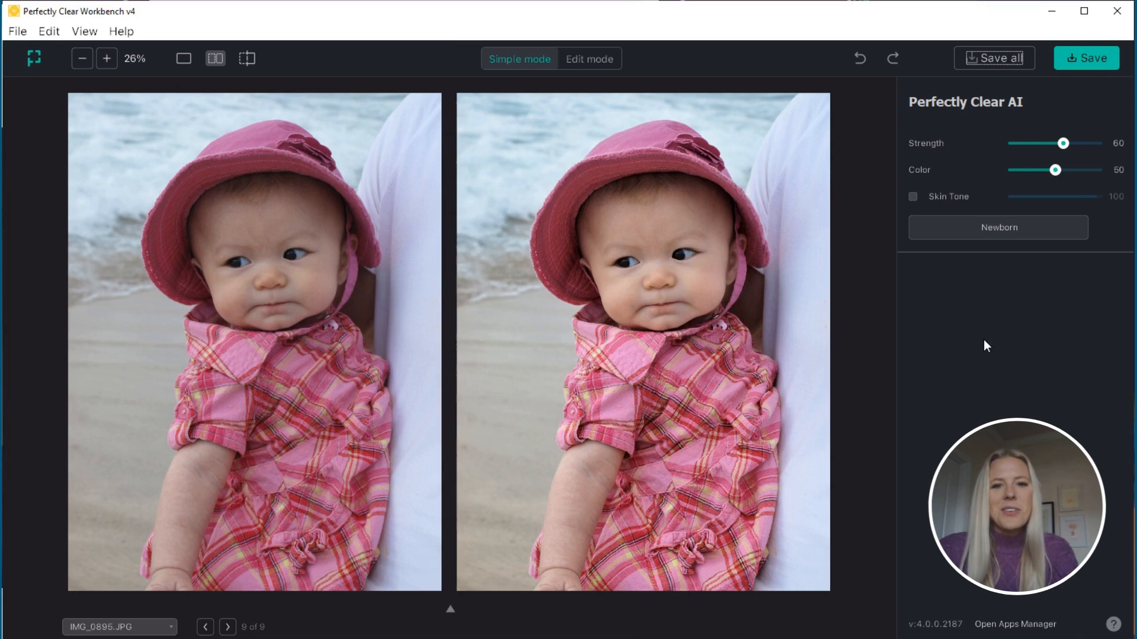